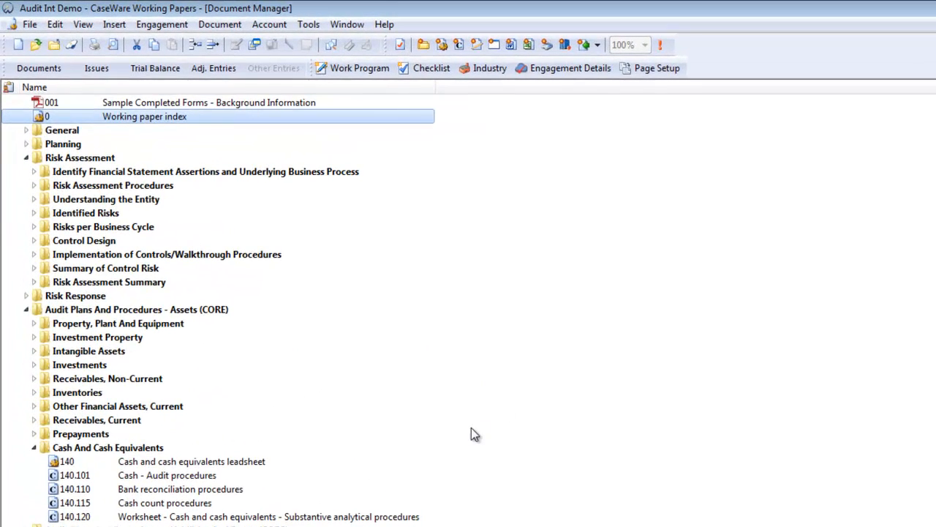
# Open the 140.101 Cash - Audit procedures working paper from the Document Manager.
pyautogui.click(167, 474)
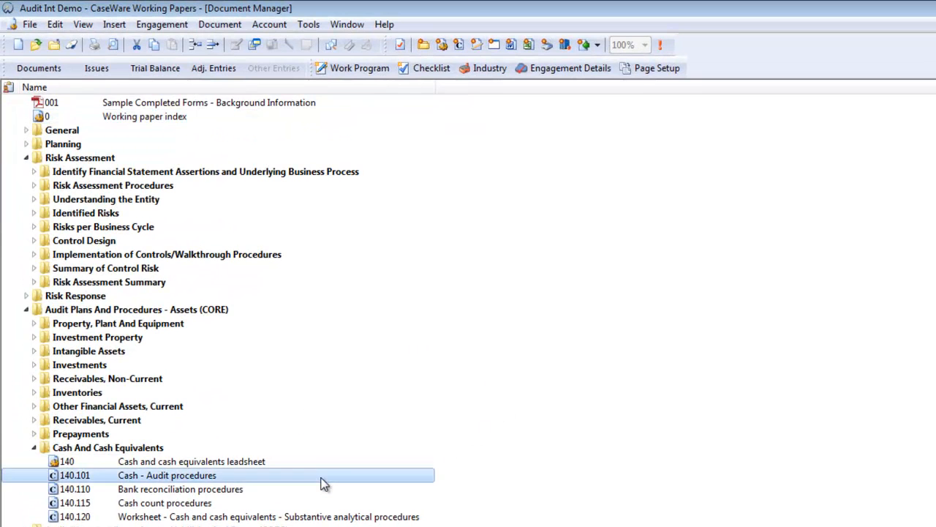
pyautogui.doubleClick(170, 474)
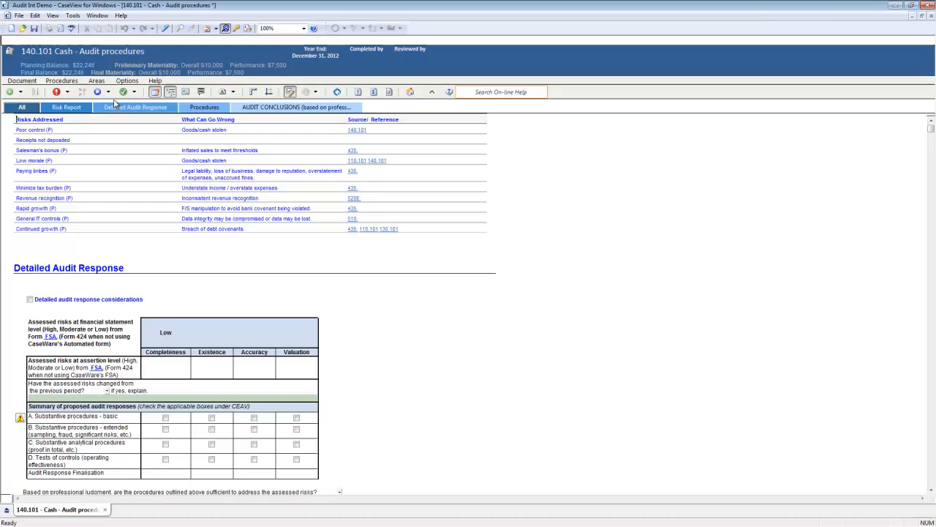
pyautogui.moveTo(96, 94)
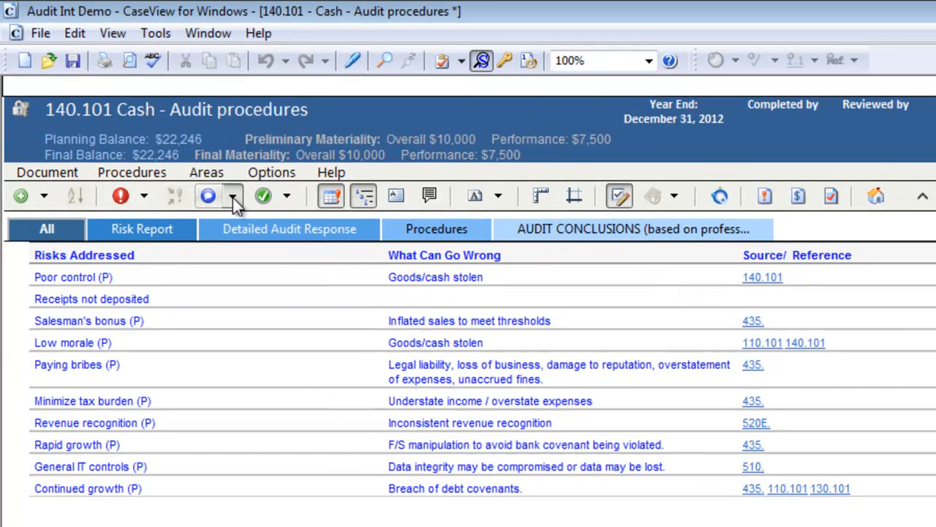
# Create a new control from the CaseView controls menu.
pyautogui.click(233, 196)
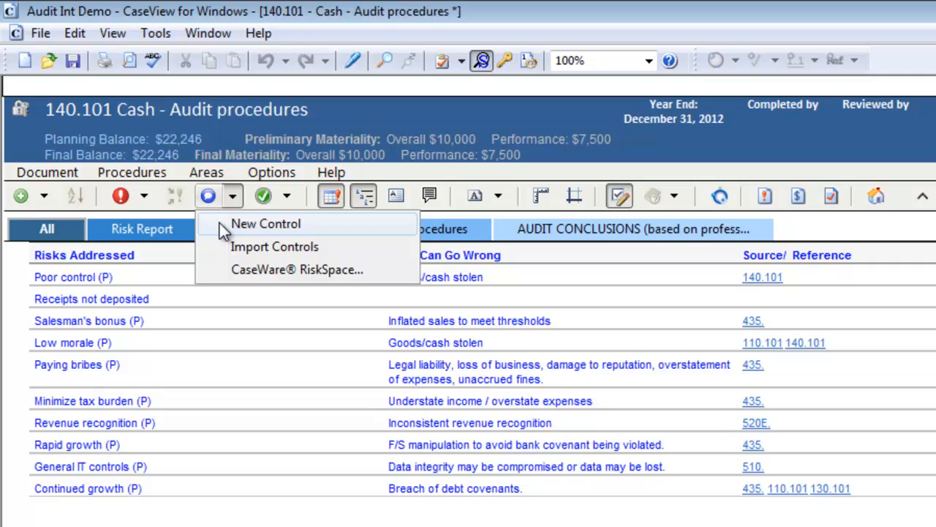
pyautogui.click(267, 224)
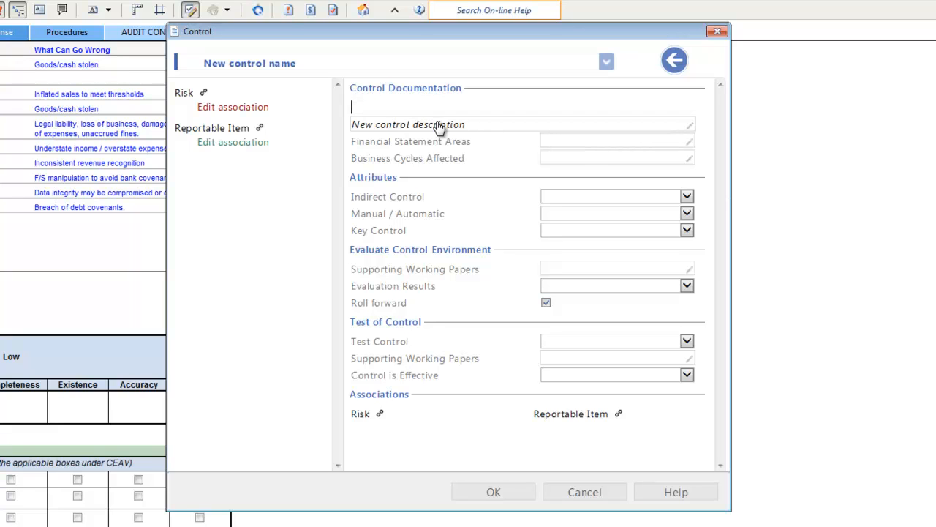
# Enter control name 'Karla prepares deposit' and a description that Jawad makes the deposit.
pyautogui.write('Karla prepare')
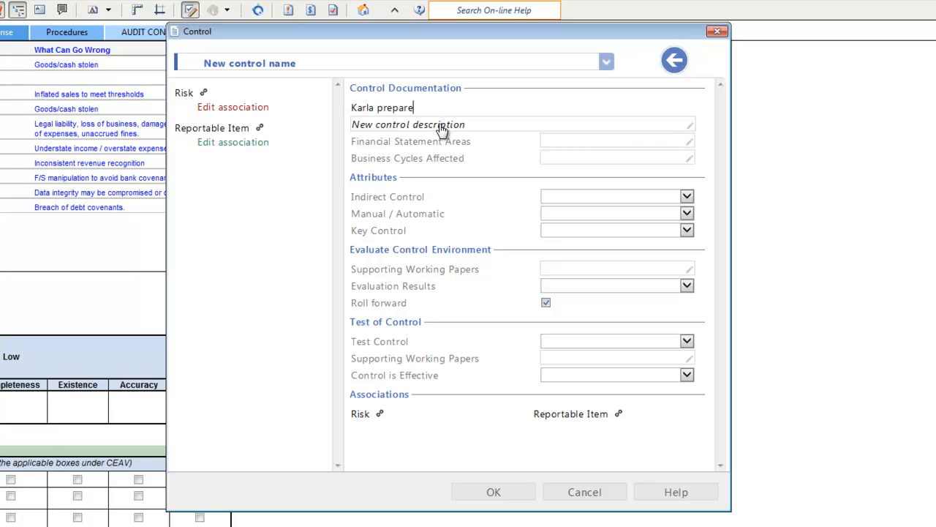
pyautogui.write('Karla prepares deposit but Jawad makes the cash deposit to e...')
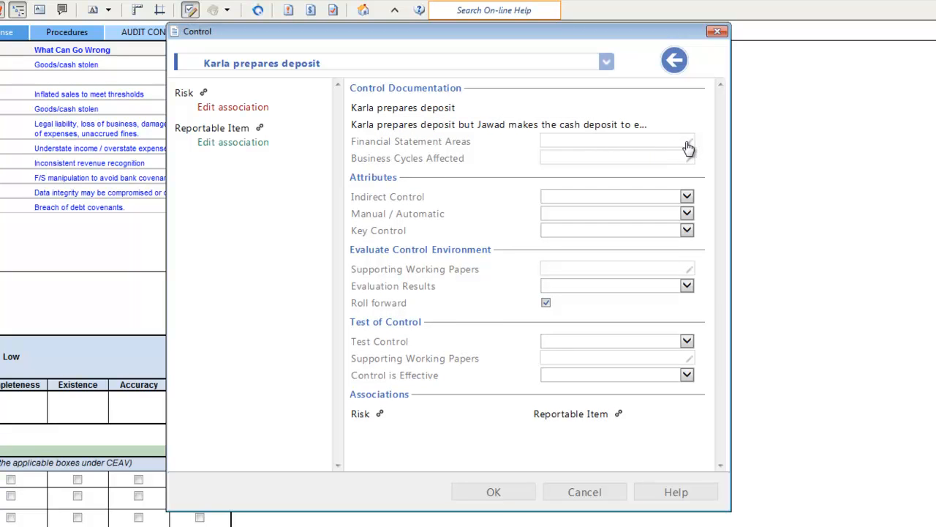
# Set the financial statement area to Cash and cash equivalents with C, E, A, V assertions.
pyautogui.click(687, 146)
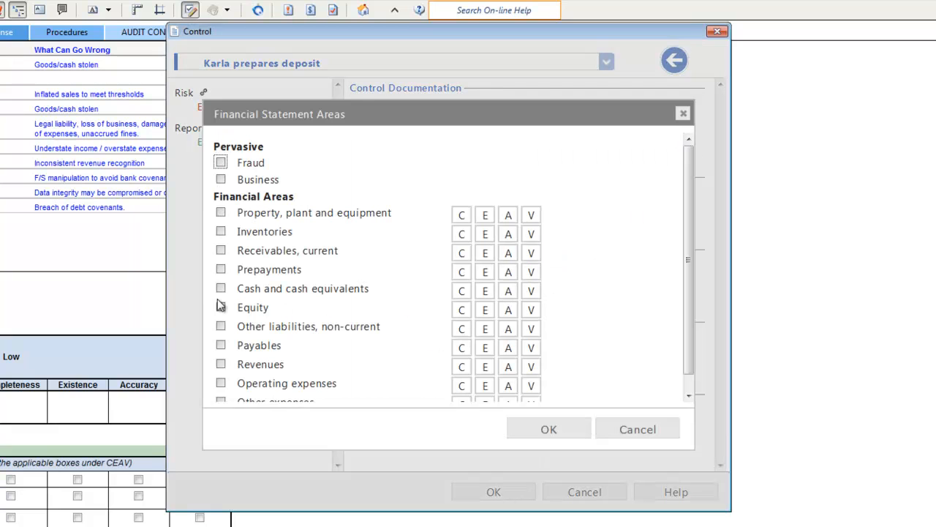
pyautogui.click(220, 287)
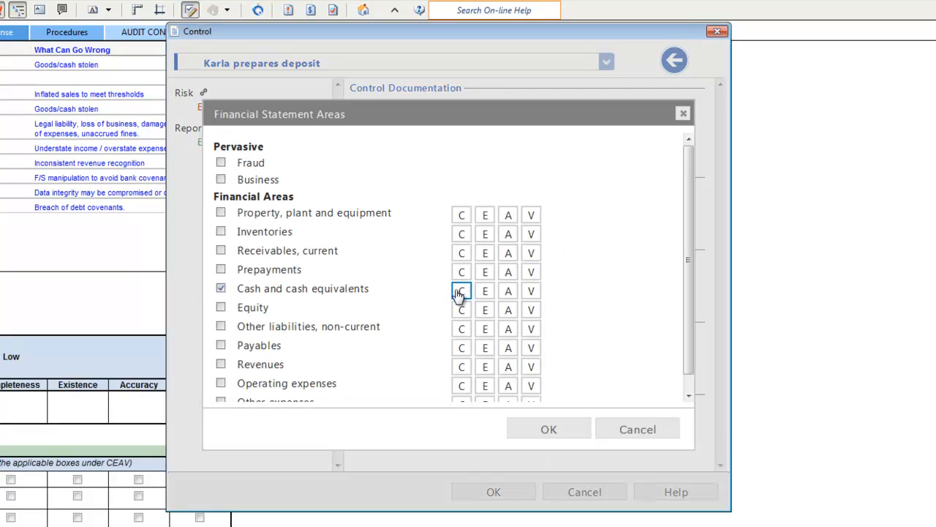
pyautogui.click(509, 290)
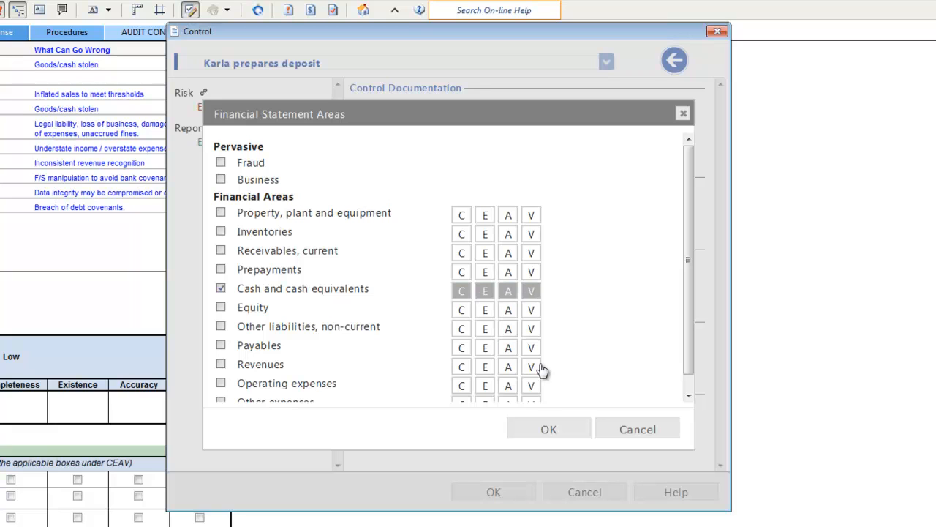
pyautogui.click(549, 428)
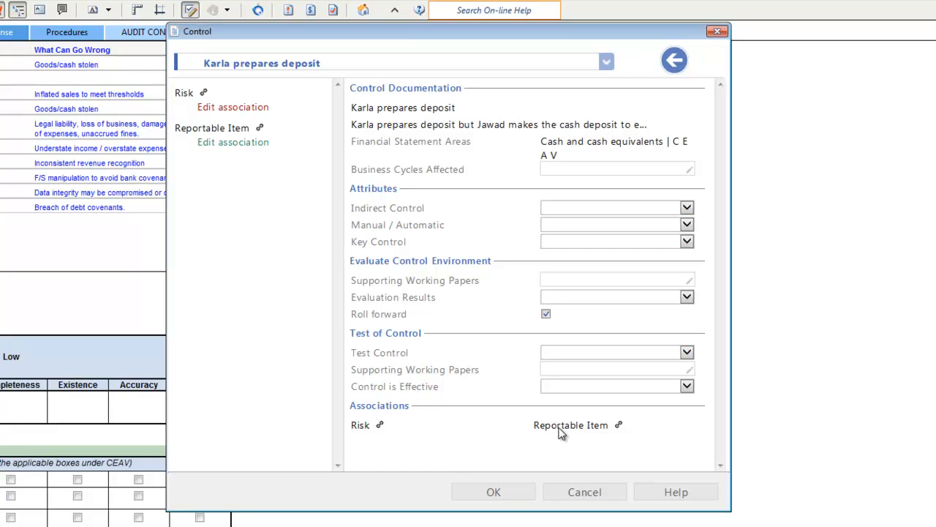
pyautogui.moveTo(690, 175)
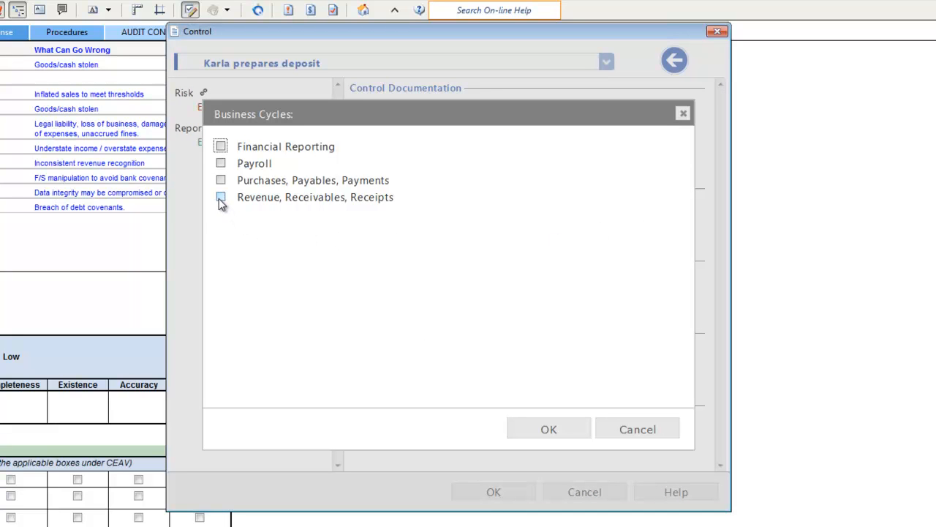
# Set the affected business cycle to Revenue, Receivables, Receipts.
pyautogui.click(221, 196)
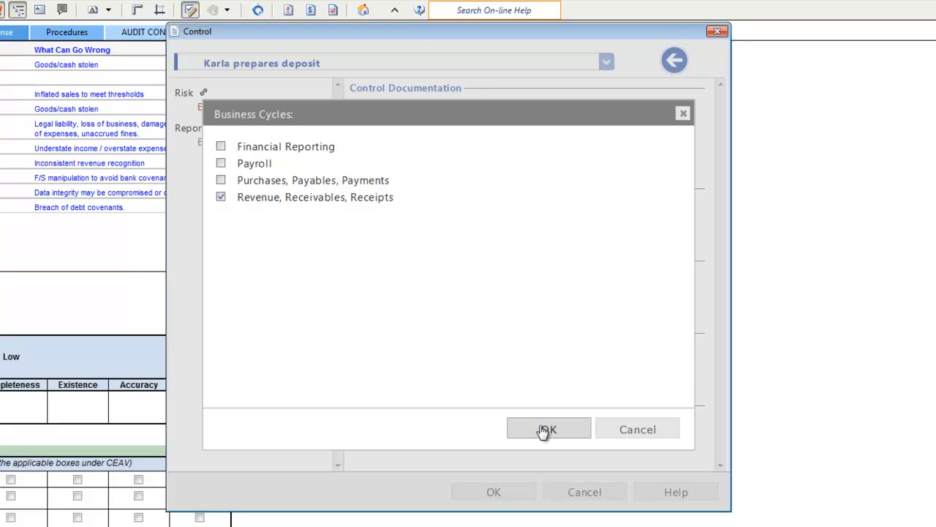
pyautogui.click(548, 427)
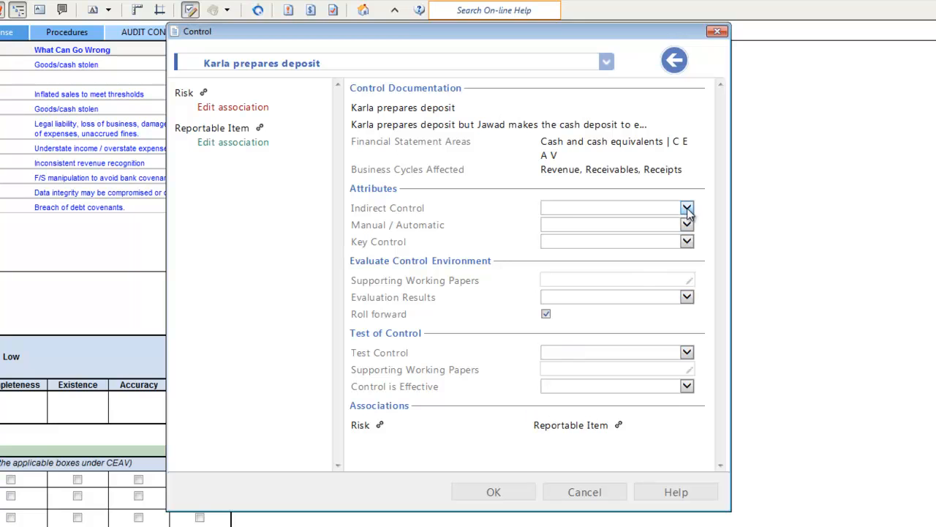
# Set Indirect Control Yes, Manual, and Key Control Yes.
pyautogui.click(685, 208)
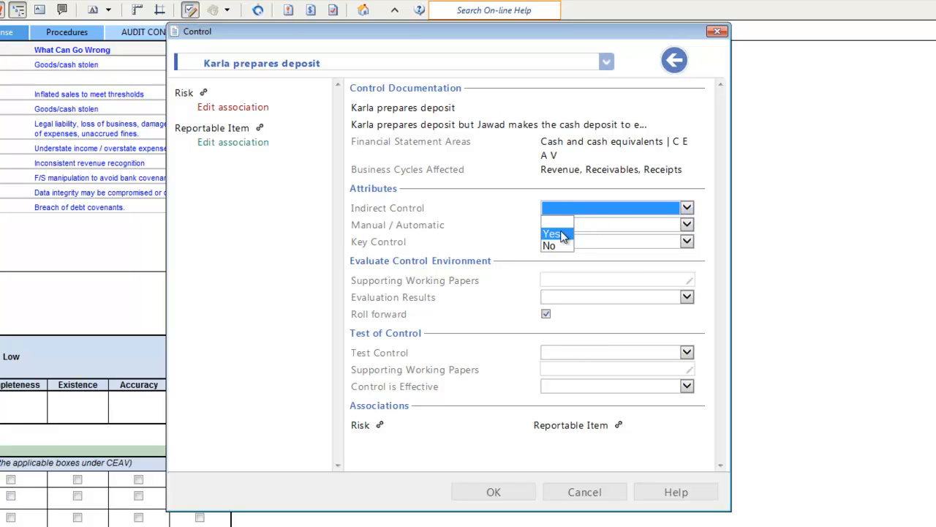
pyautogui.click(548, 234)
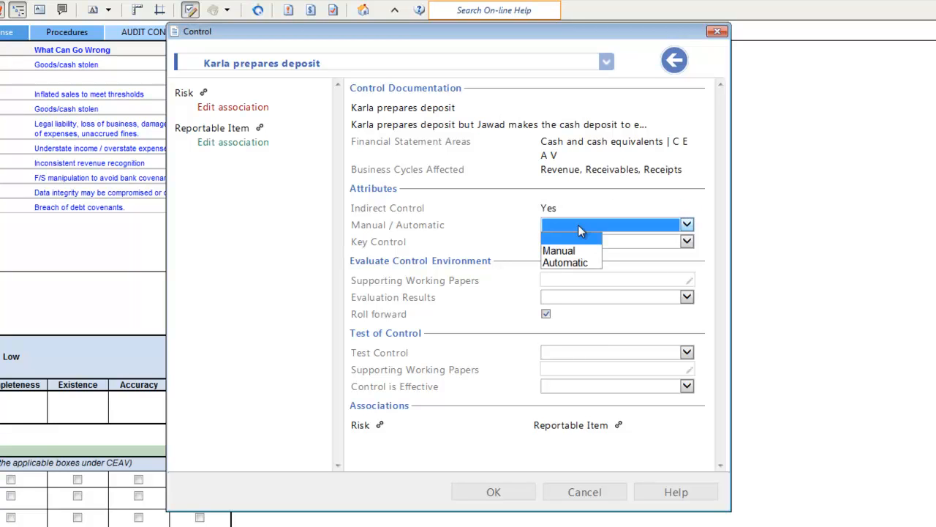
pyautogui.click(547, 250)
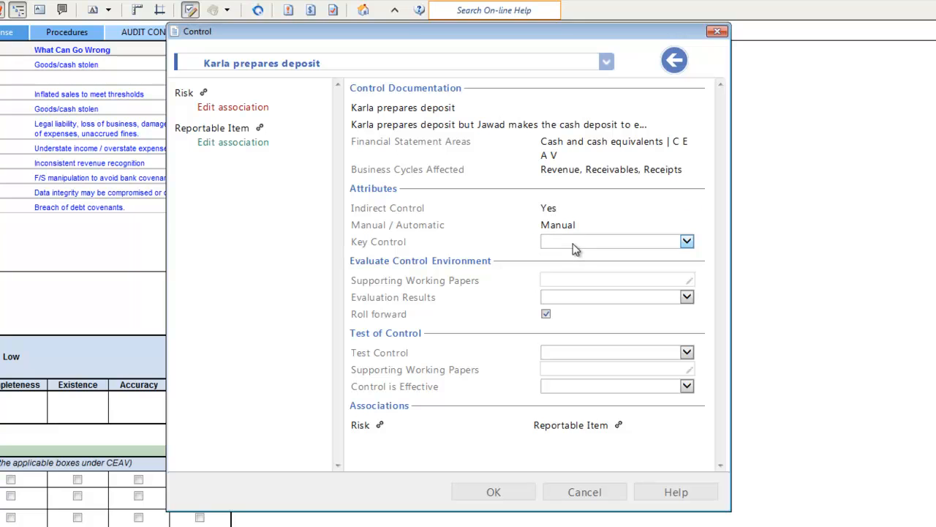
pyautogui.click(688, 242)
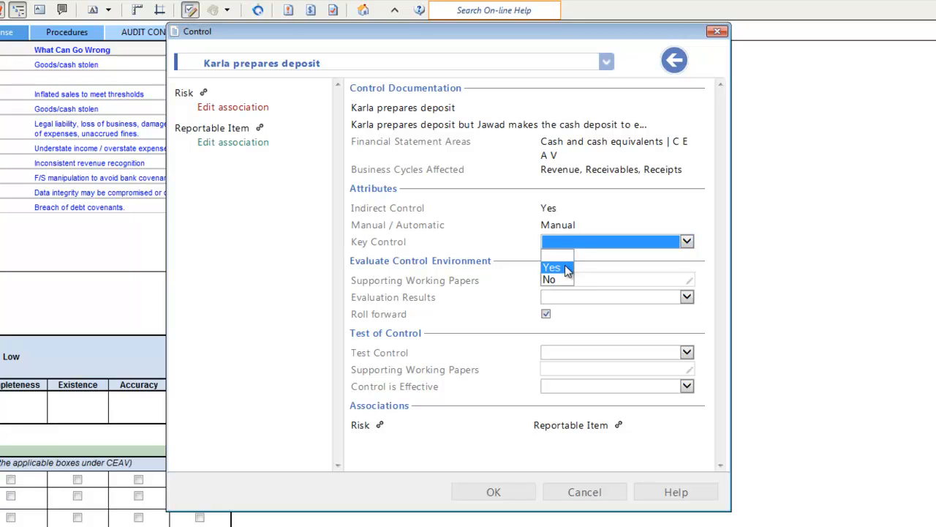
pyautogui.click(550, 266)
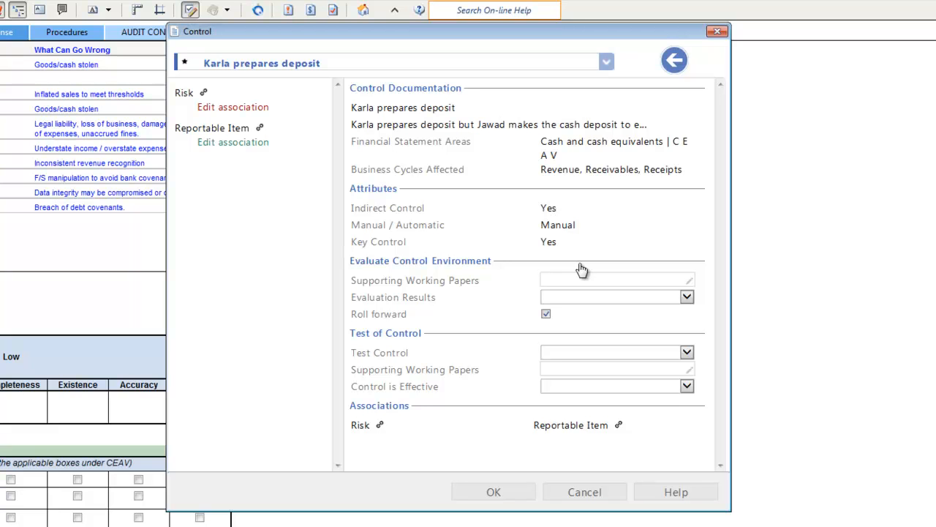
pyautogui.moveTo(600, 287)
pyautogui.write('545.')
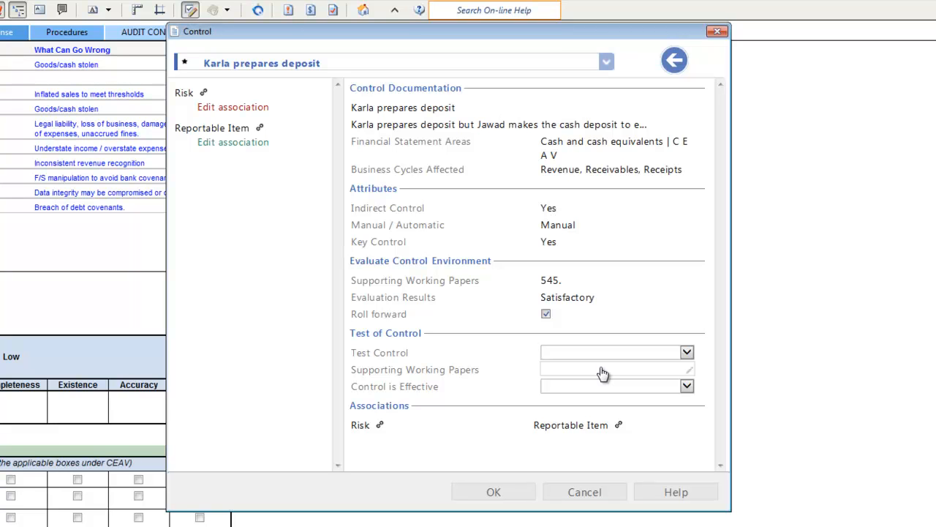
# Set Control is Effective to No.
pyautogui.click(686, 386)
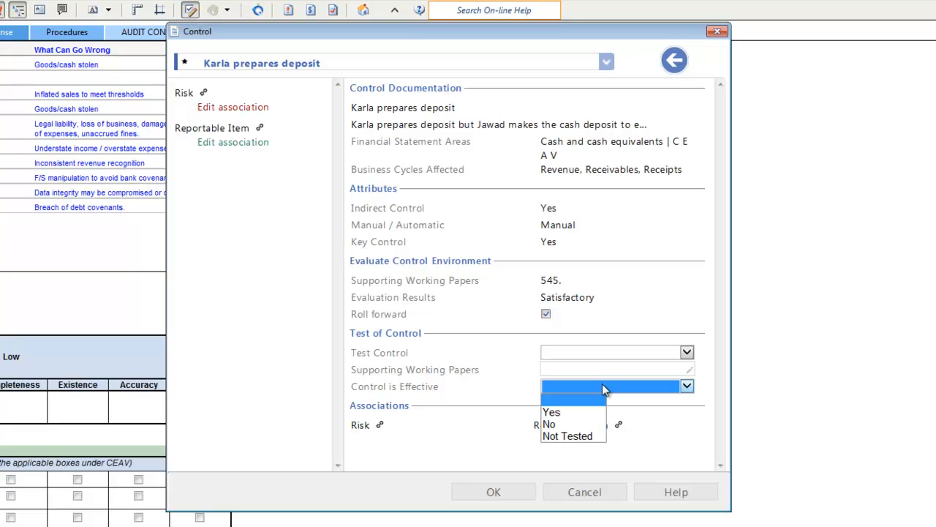
pyautogui.moveTo(570, 424)
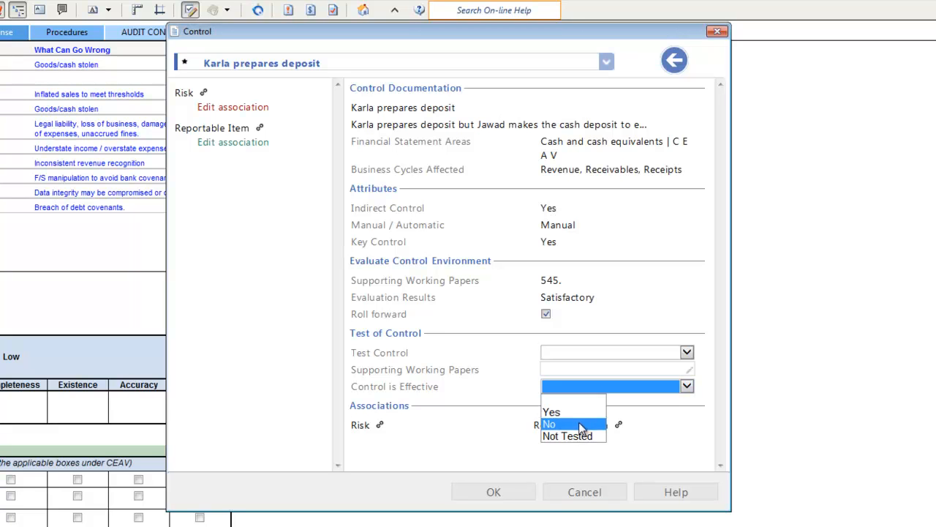
pyautogui.click(553, 424)
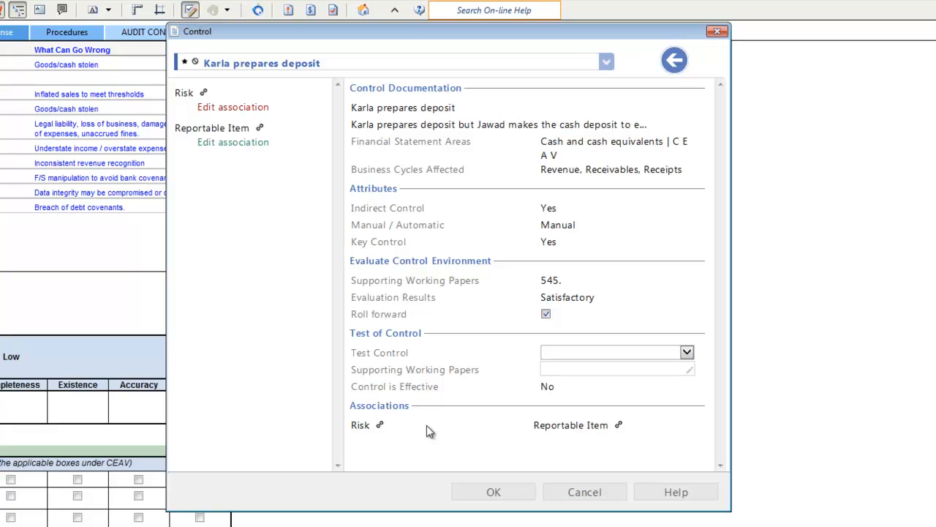
pyautogui.moveTo(401, 430)
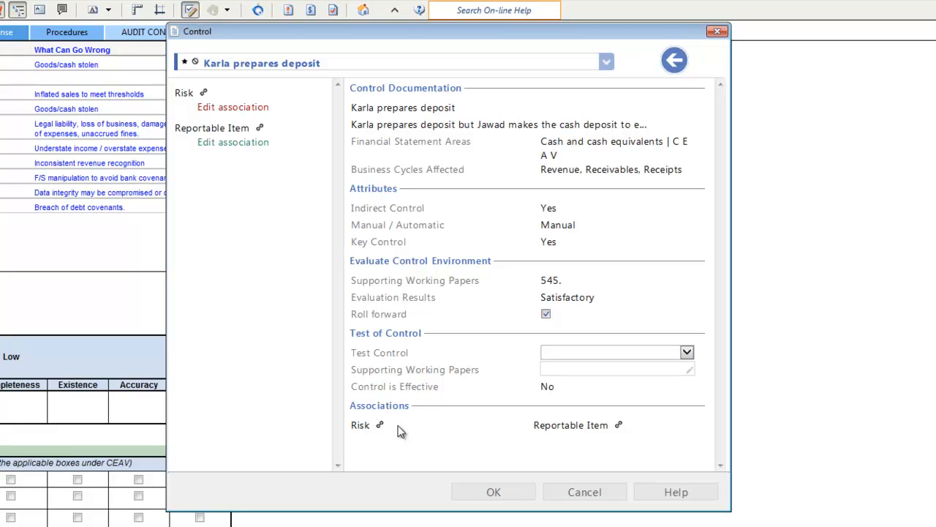
pyautogui.moveTo(376, 427)
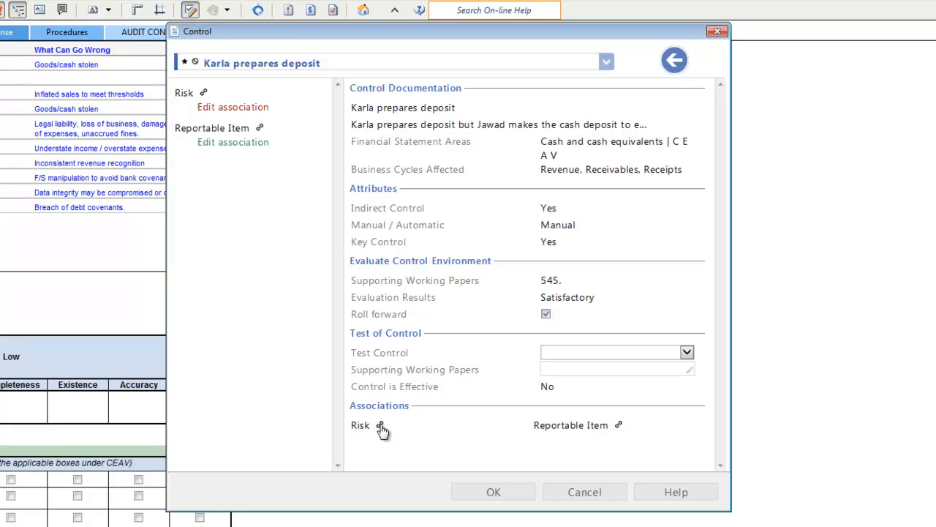
# Associate the existing risk 'Receipts not deposited' with the control.
pyautogui.click(378, 425)
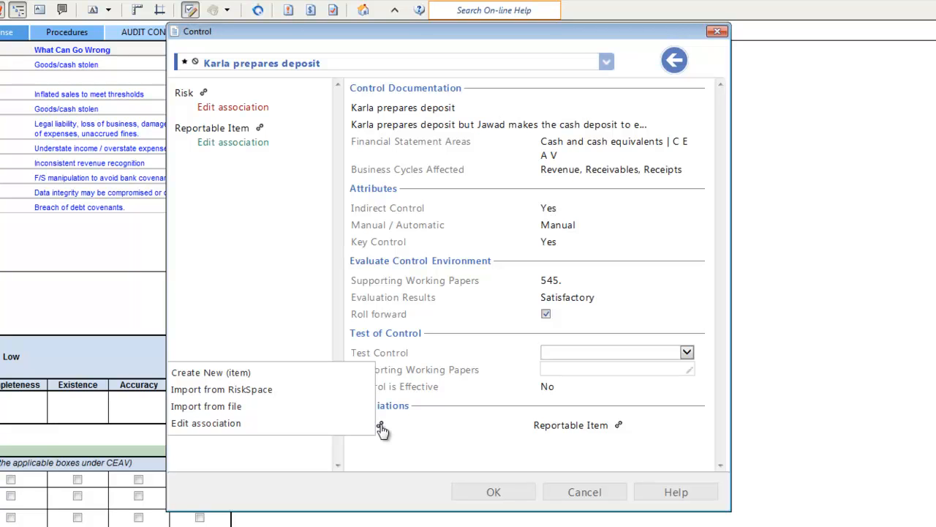
pyautogui.moveTo(225, 422)
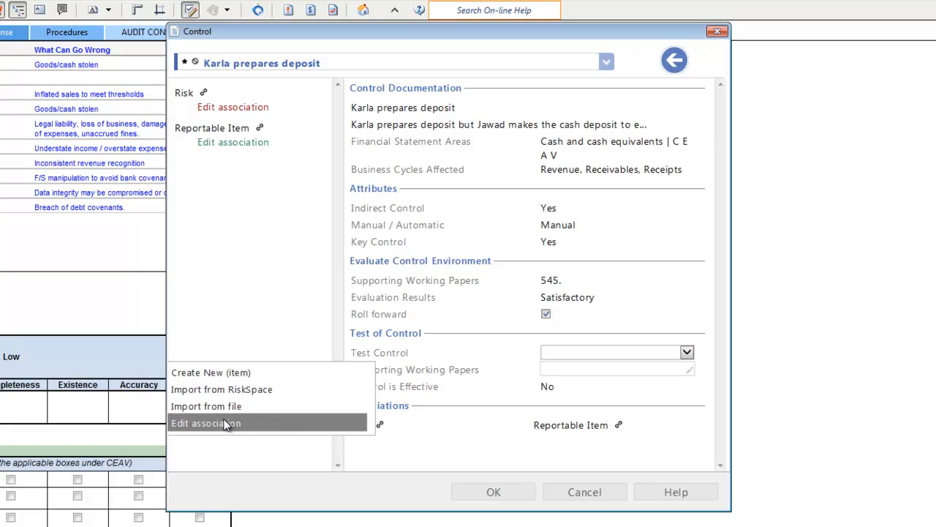
pyautogui.click(205, 423)
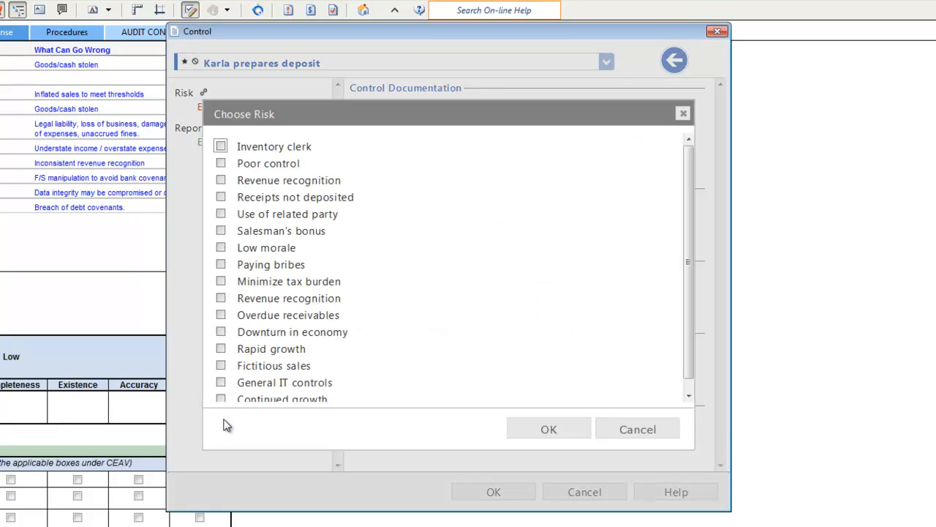
pyautogui.moveTo(274, 348)
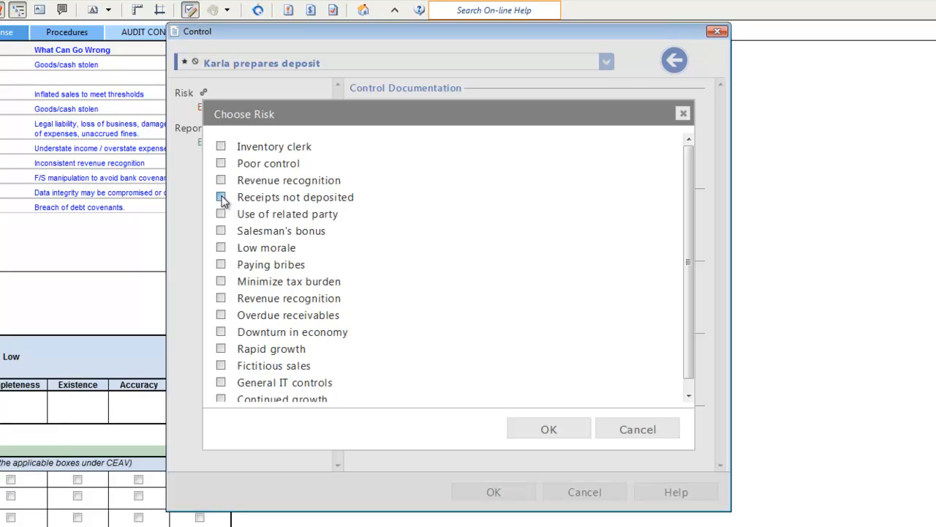
pyautogui.click(220, 196)
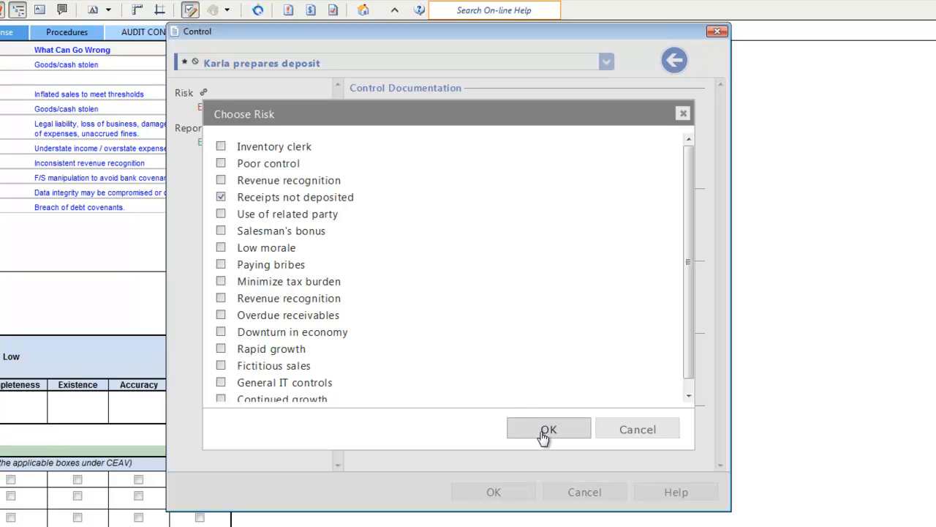
pyautogui.click(550, 427)
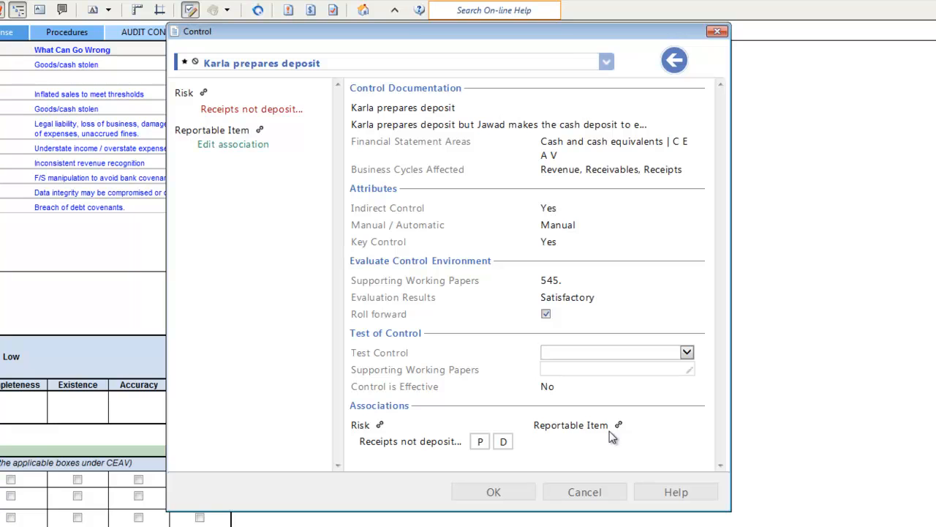
pyautogui.moveTo(620, 428)
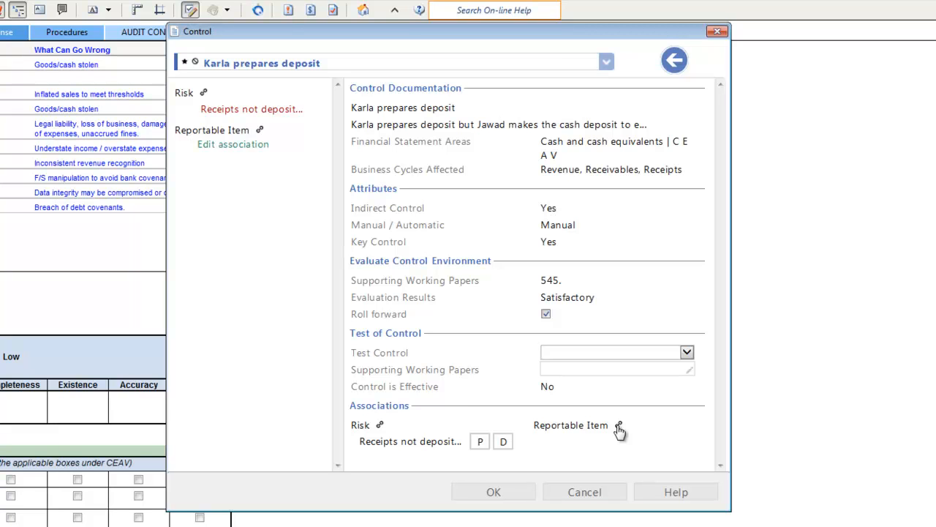
# Associate the existing reportable item 'Cash deposit procedures' with the control.
pyautogui.click(619, 426)
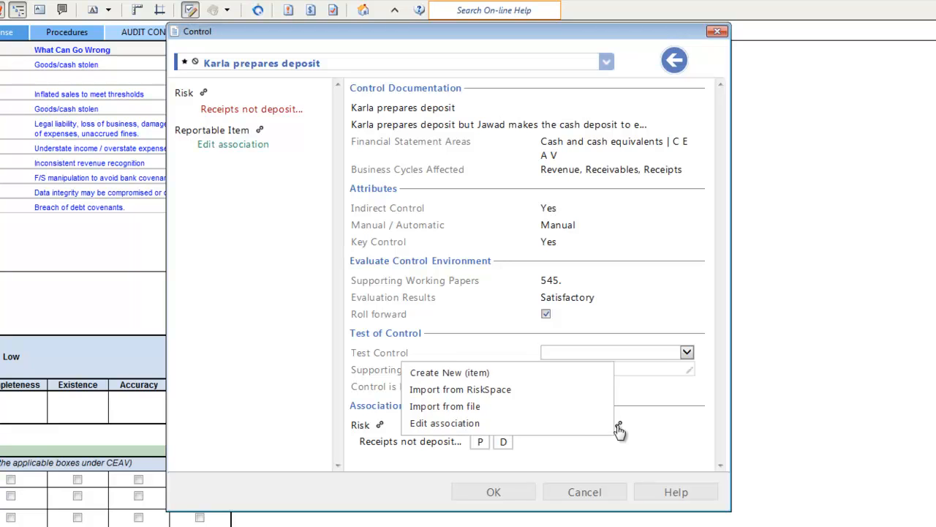
pyautogui.click(445, 423)
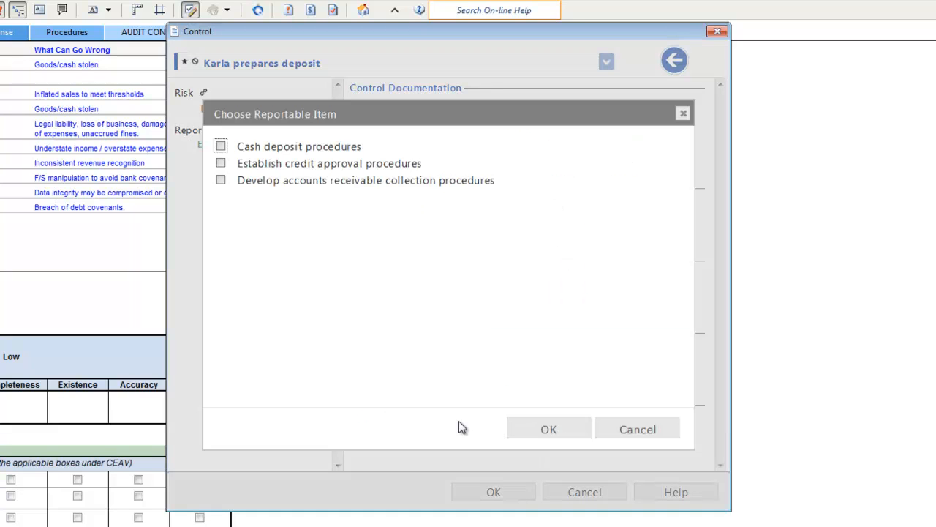
pyautogui.moveTo(234, 182)
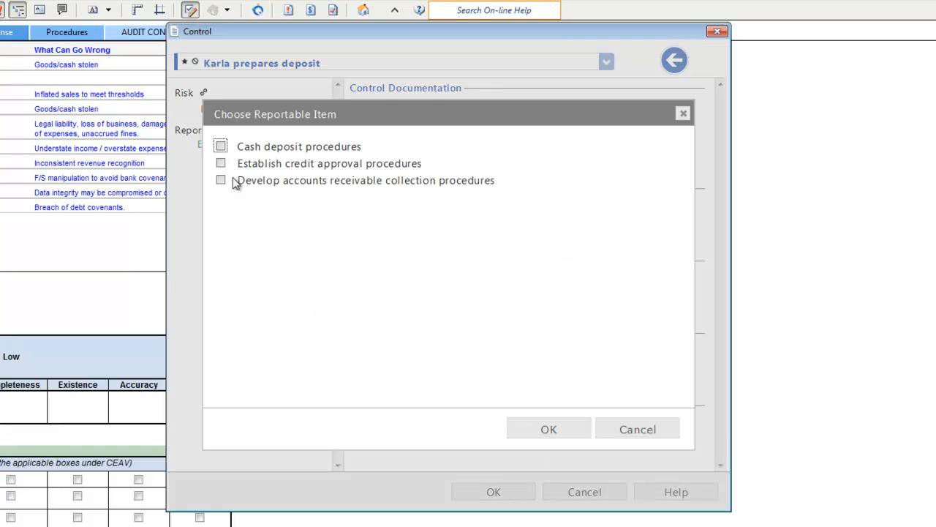
pyautogui.click(220, 146)
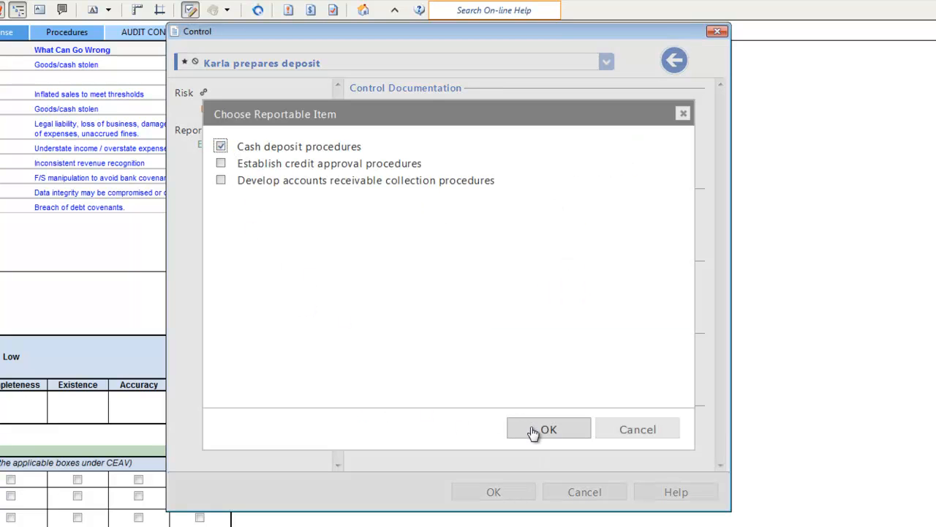
pyautogui.click(550, 427)
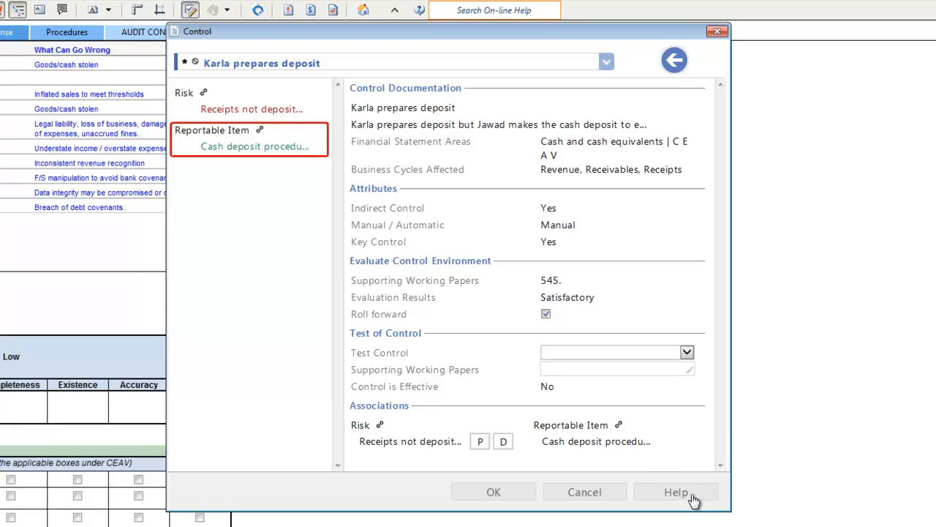
# Confirm and save the completed control, closing the Control dialog.
pyautogui.click(679, 492)
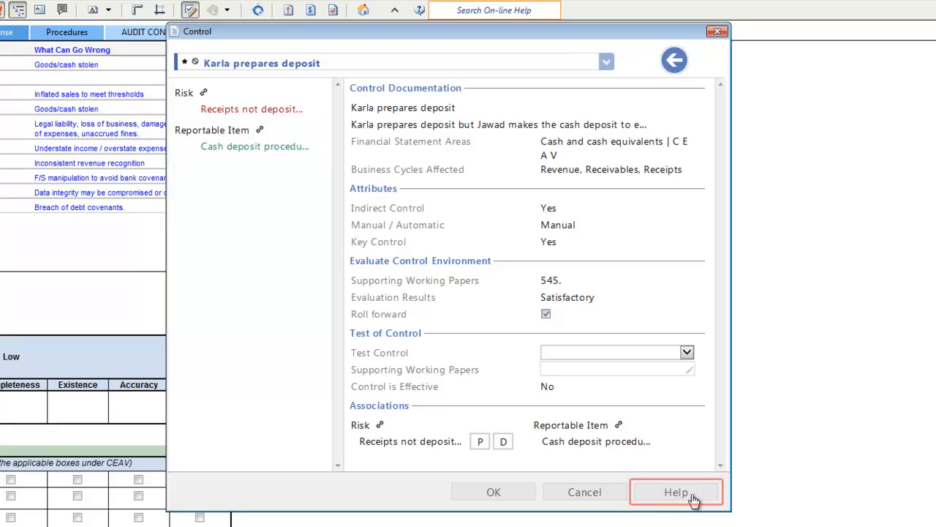
pyautogui.moveTo(651, 520)
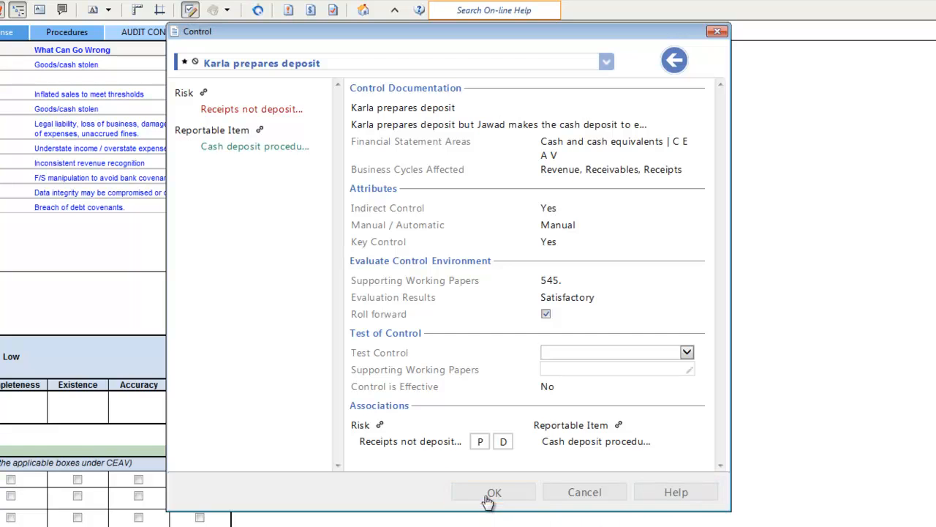
pyautogui.click(493, 491)
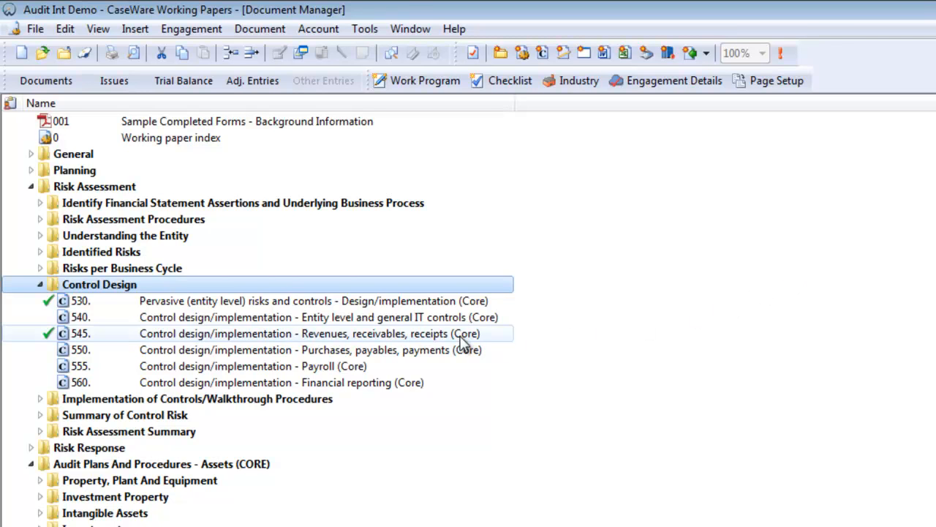
# Open working paper 545 showing Karla prepares deposit as control 10 in the matrix.
pyautogui.doubleClick(310, 333)
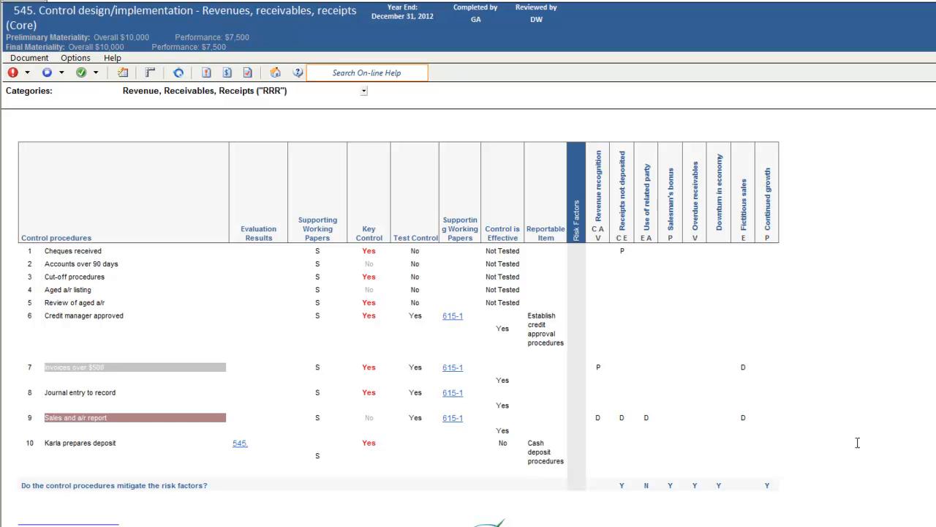
pyautogui.moveTo(846, 442)
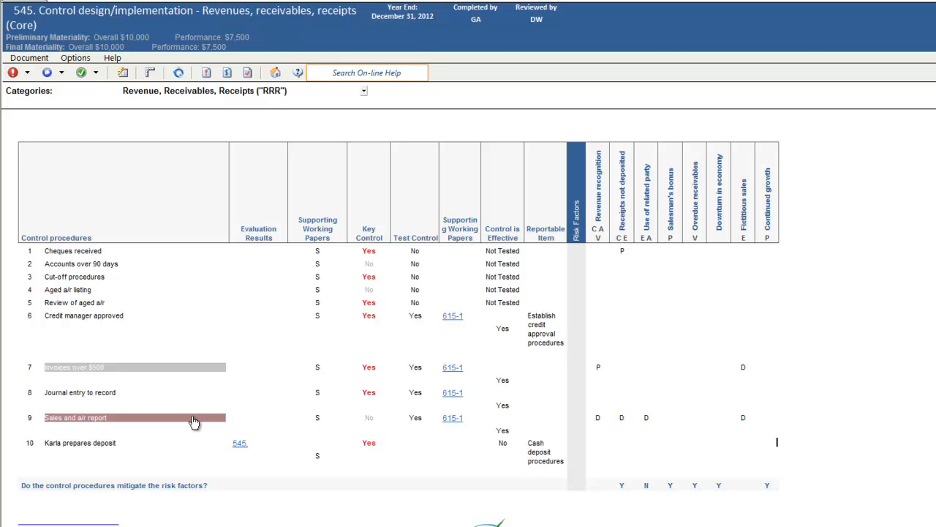
pyautogui.moveTo(191, 421)
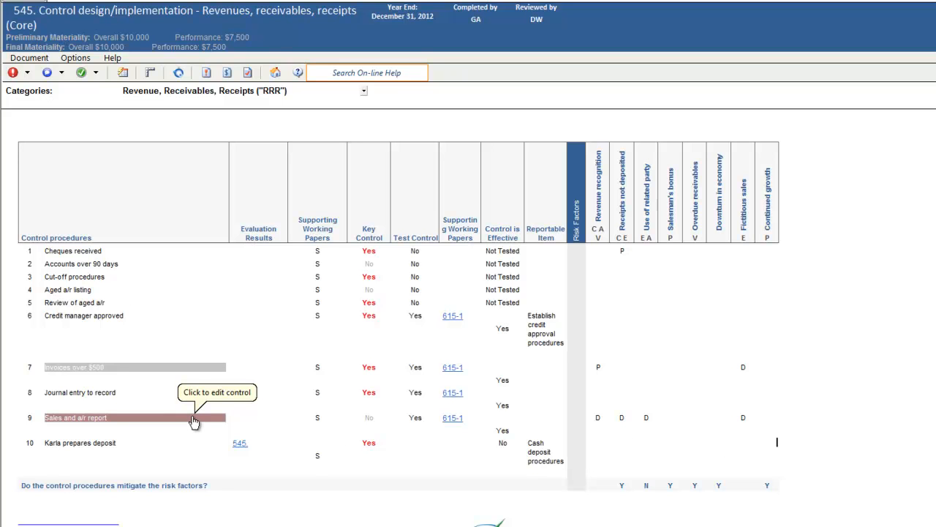
pyautogui.moveTo(157, 373)
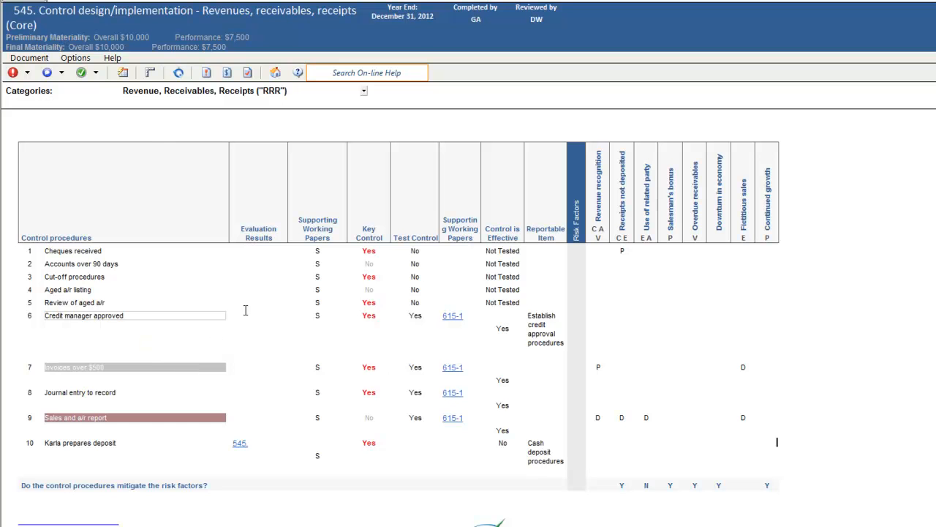
# Filter the 545 matrix to Cash and cash equivalents, then browse the Document and Options menus.
pyautogui.click(363, 91)
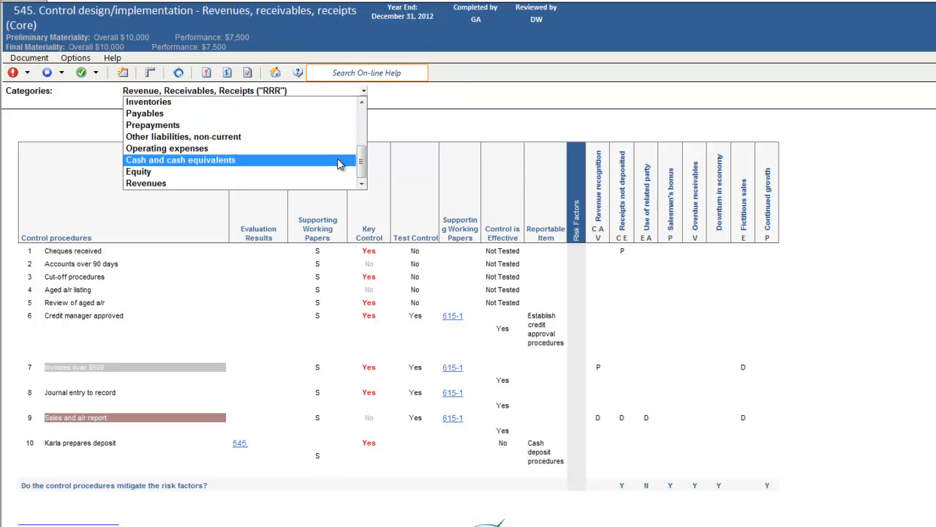
pyautogui.click(180, 159)
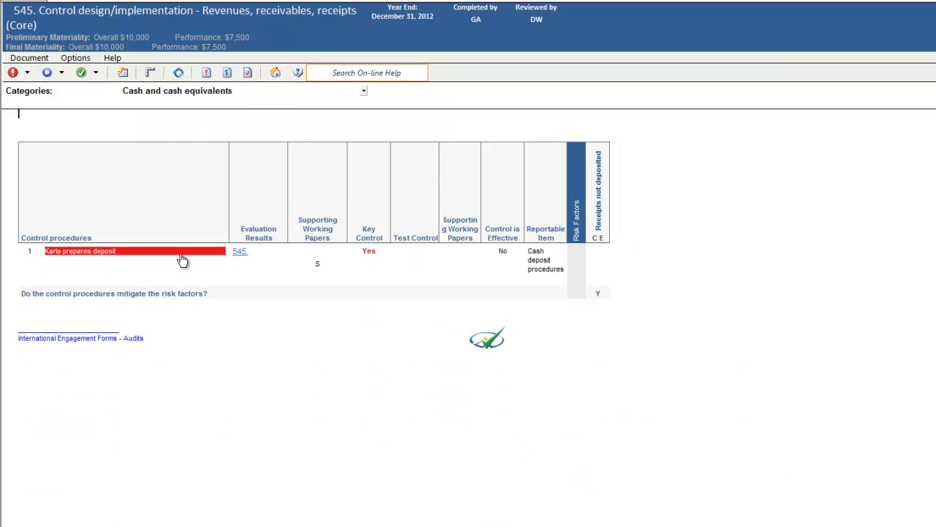
pyautogui.moveTo(181, 261)
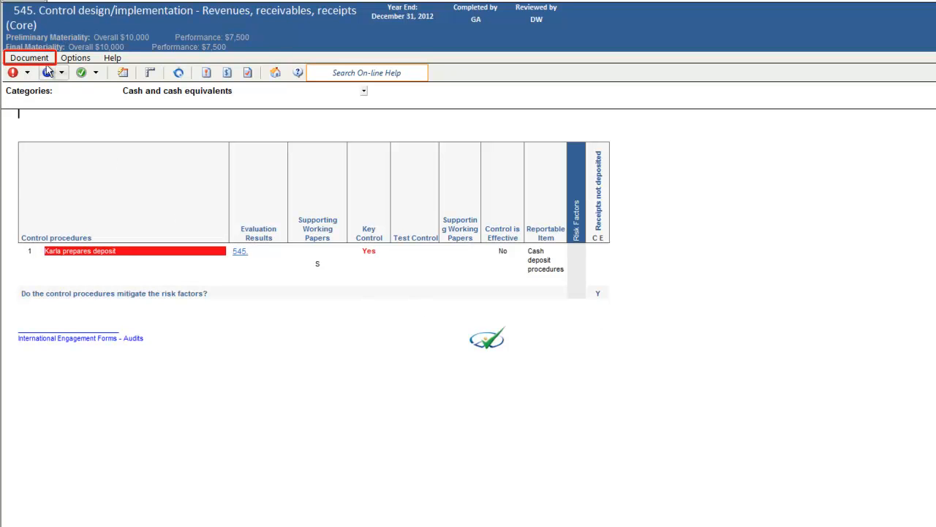
pyautogui.click(31, 58)
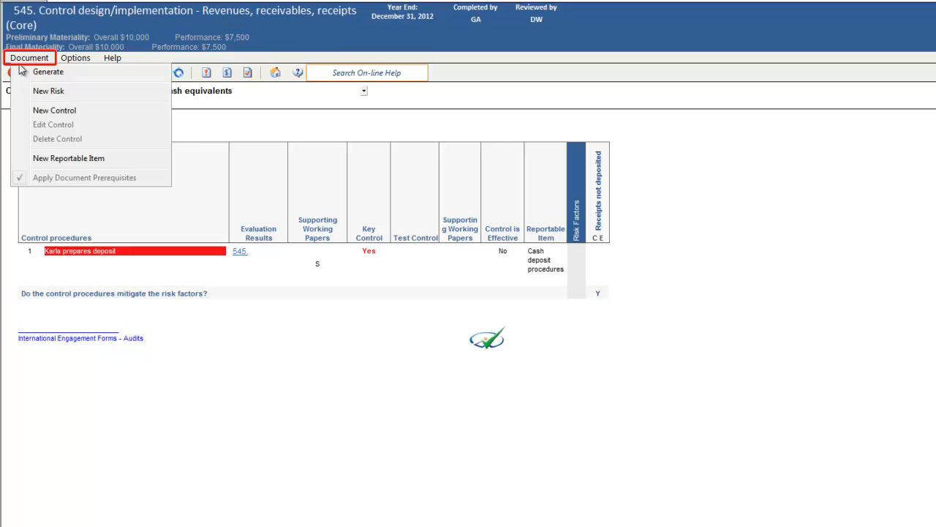
pyautogui.click(76, 59)
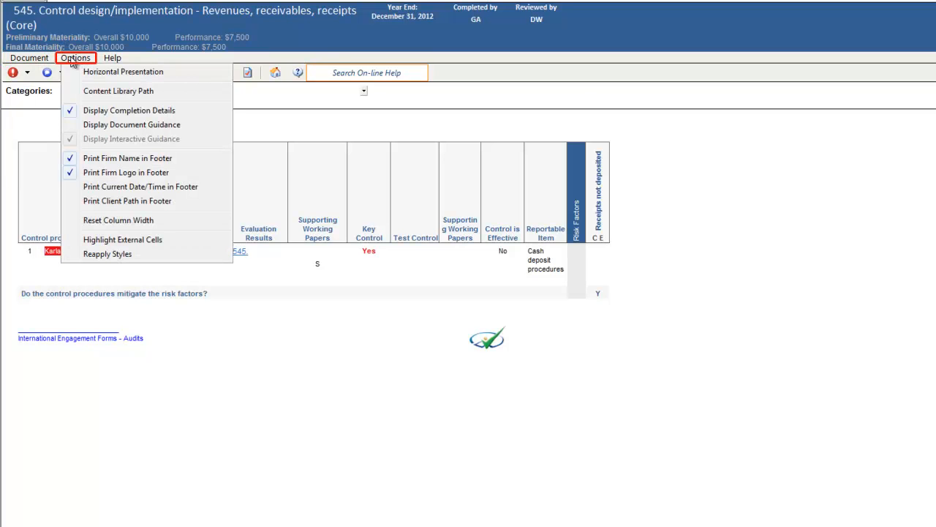